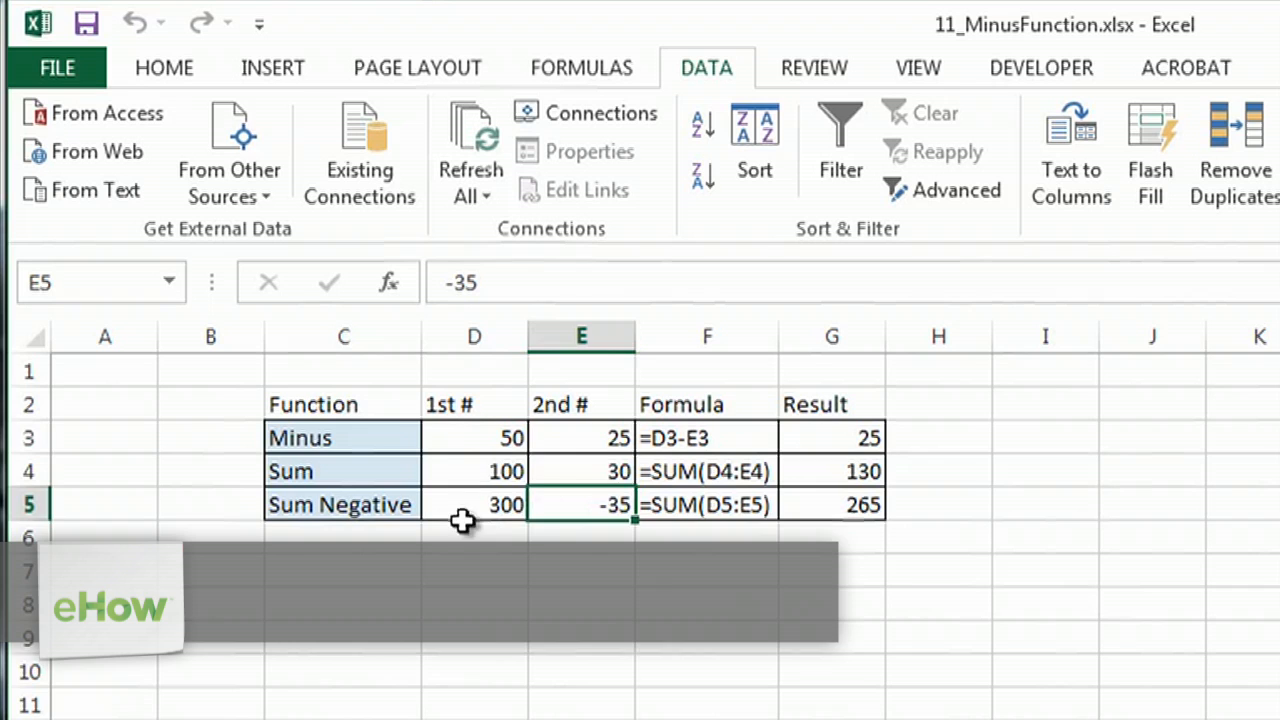
Review the Minus example row and its written-out formula in the formula bar
{"action": "left_click", "coordinate": [342, 436]}
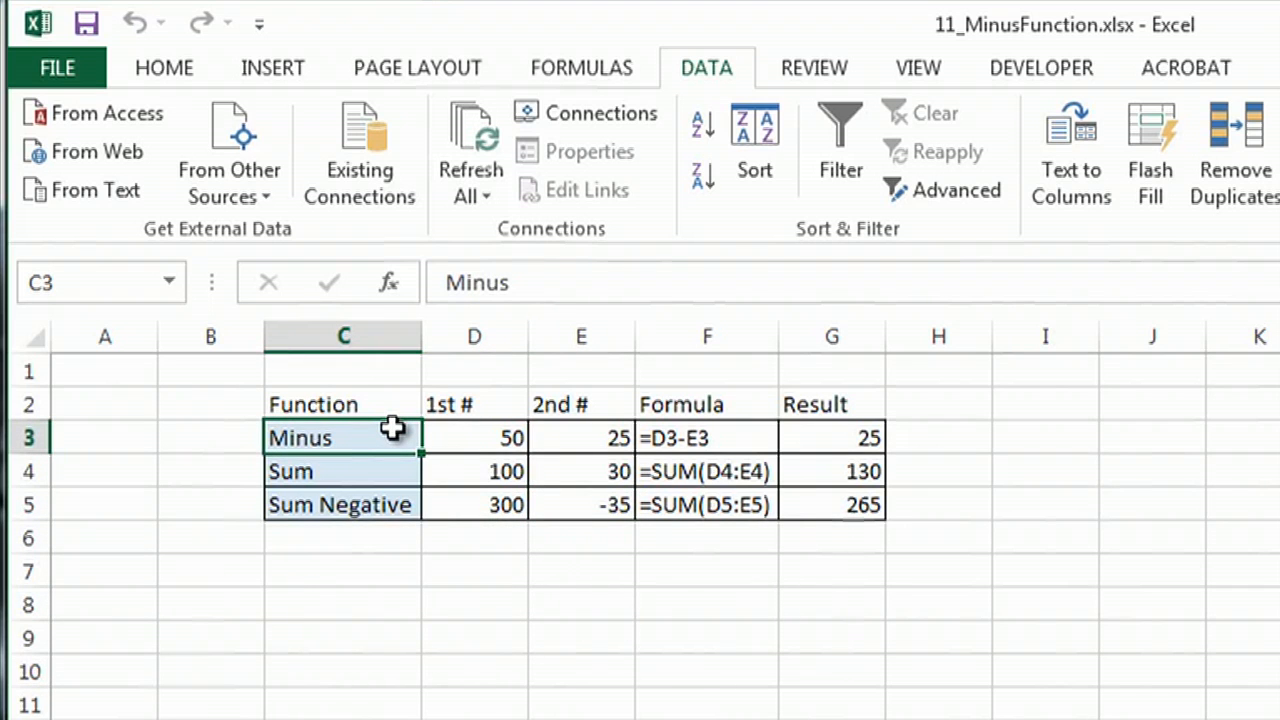
{"action": "left_click", "coordinate": [708, 438]}
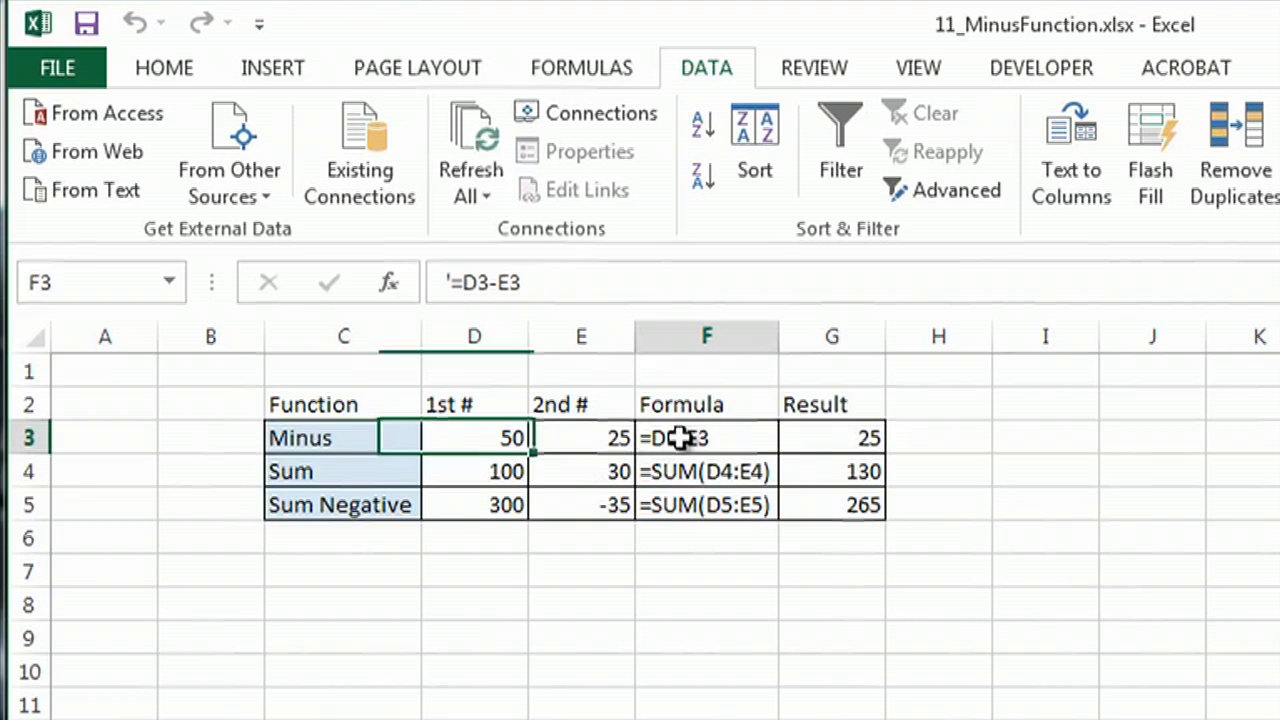
{"action": "left_click", "coordinate": [704, 436]}
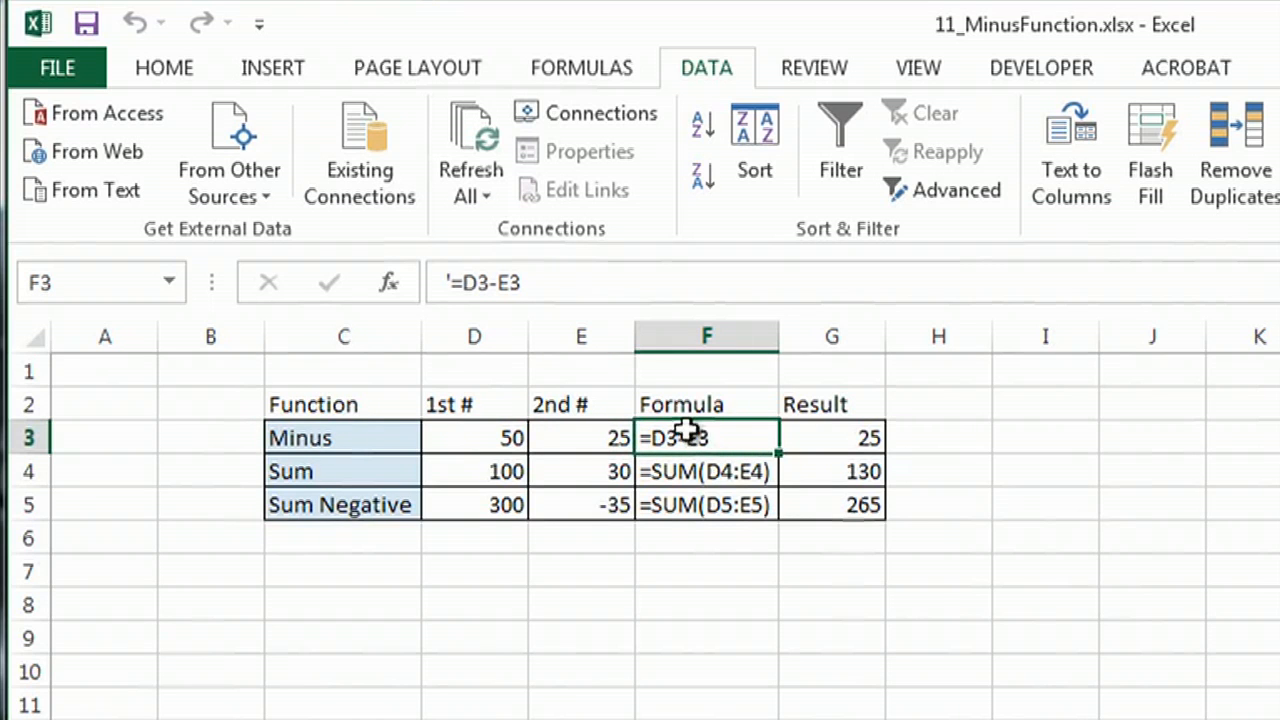
{"action": "mouse_move", "coordinate": [716, 438]}
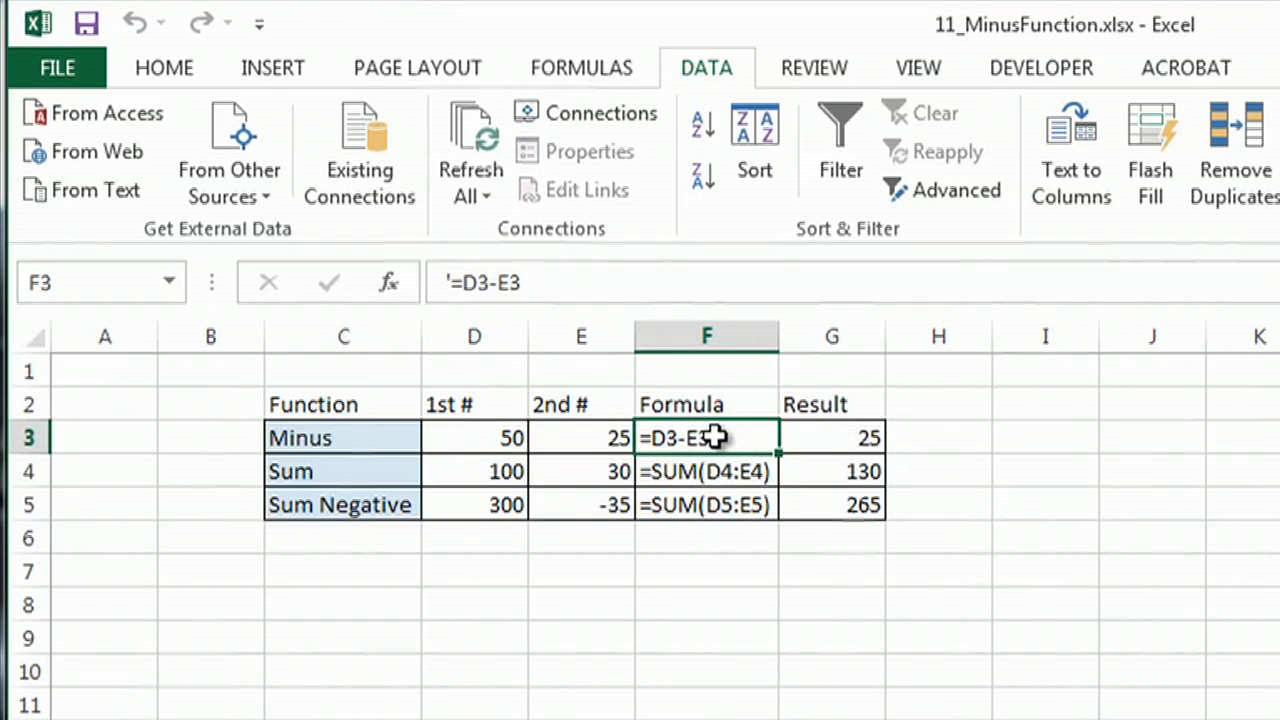
{"action": "mouse_move", "coordinate": [968, 444]}
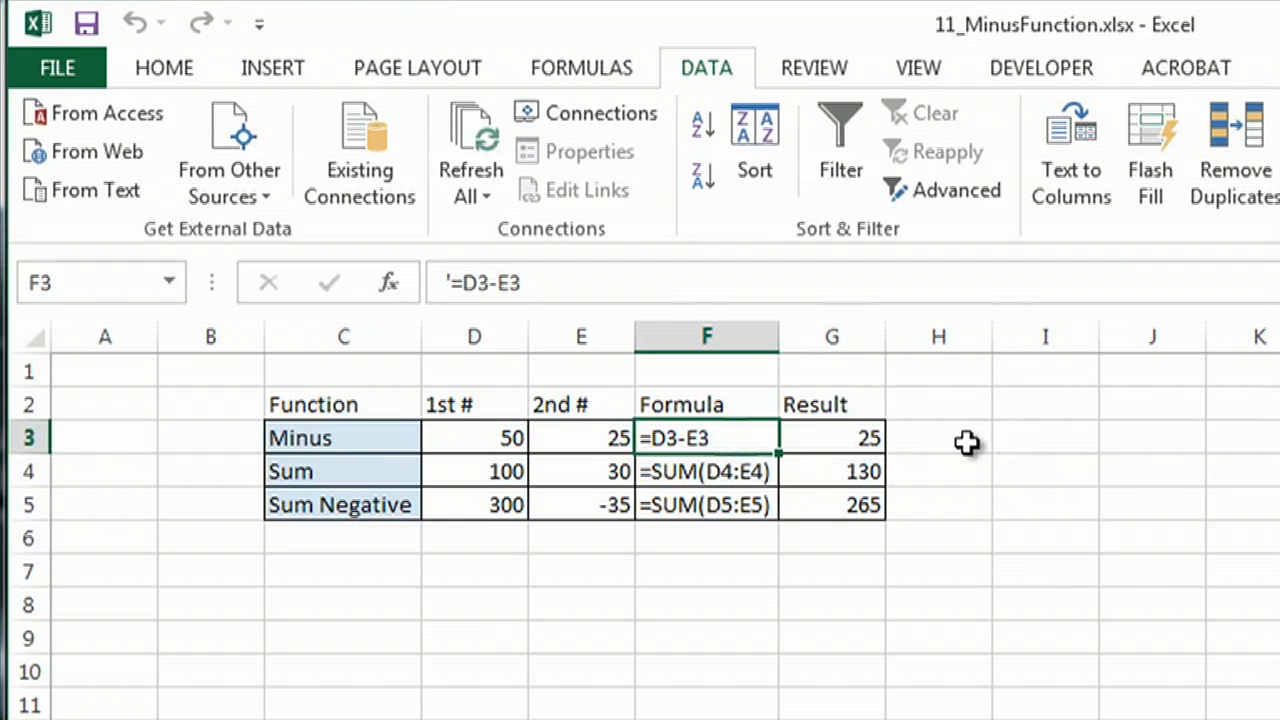
{"action": "left_click", "coordinate": [490, 284]}
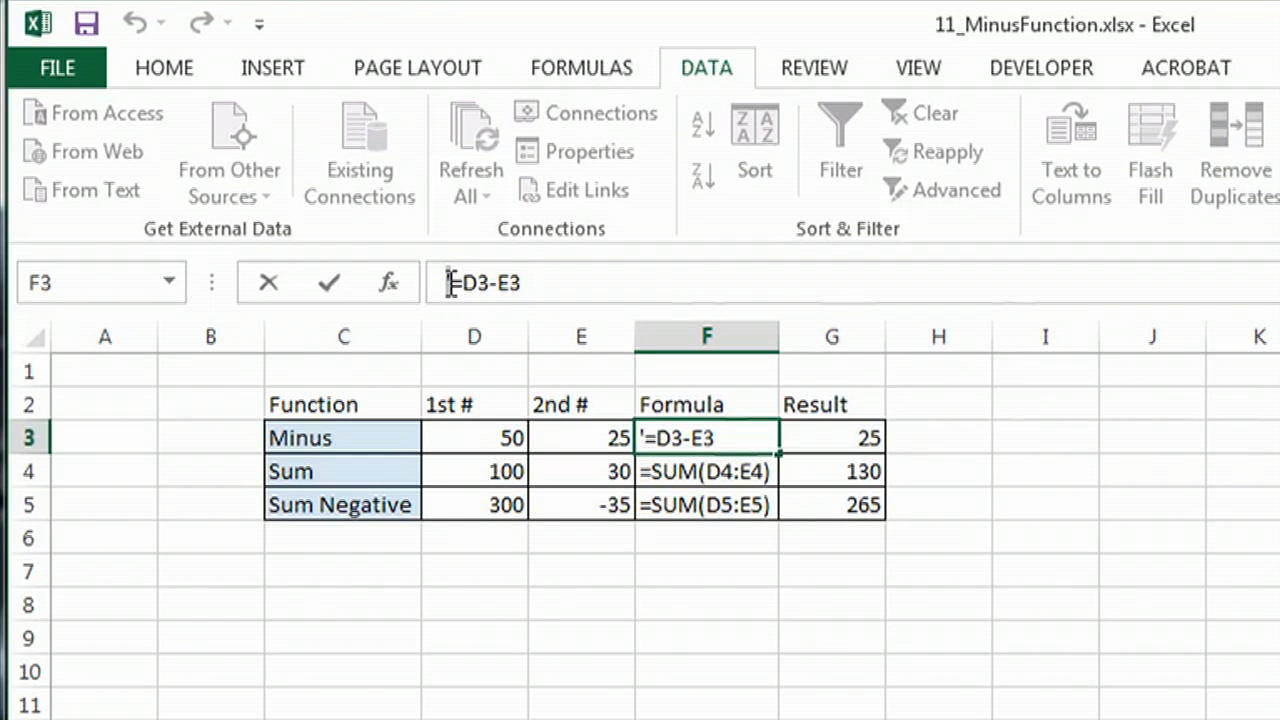
{"action": "mouse_move", "coordinate": [760, 444]}
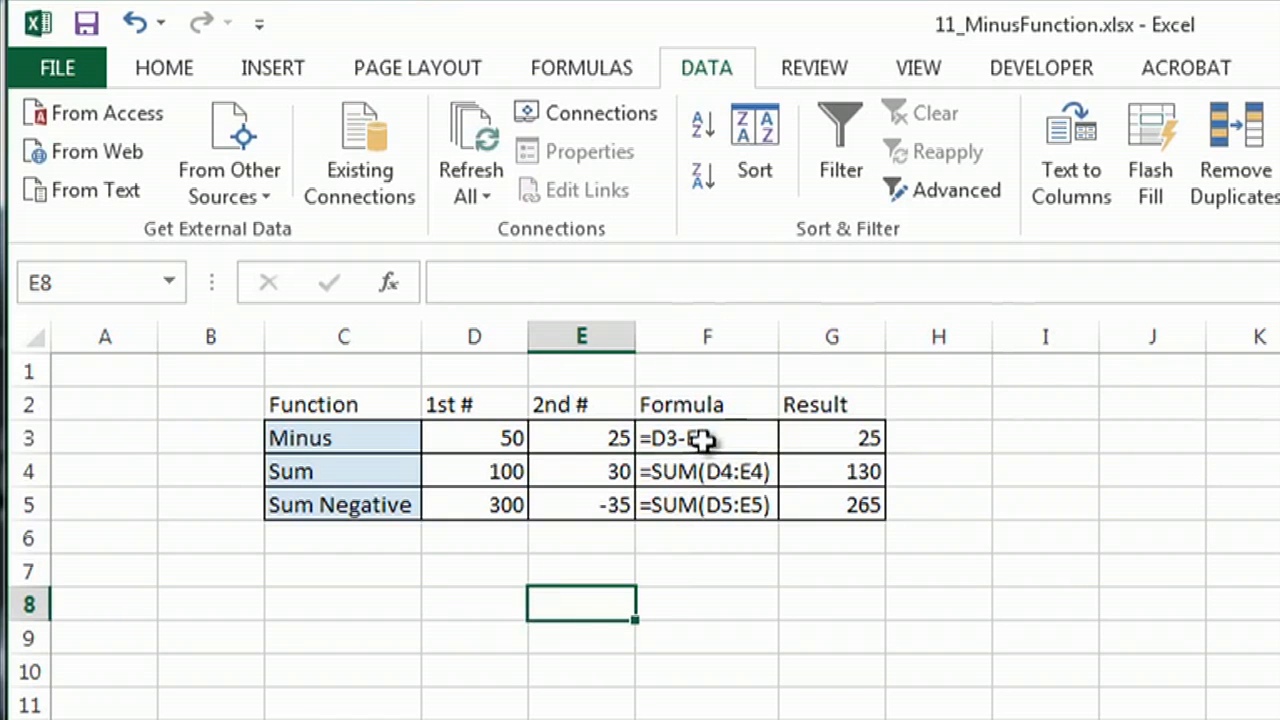
Enter the formula =D3-E3 in H3, returning 25, and verify it
{"action": "left_click", "coordinate": [938, 436]}
{"action": "type", "text": "="}
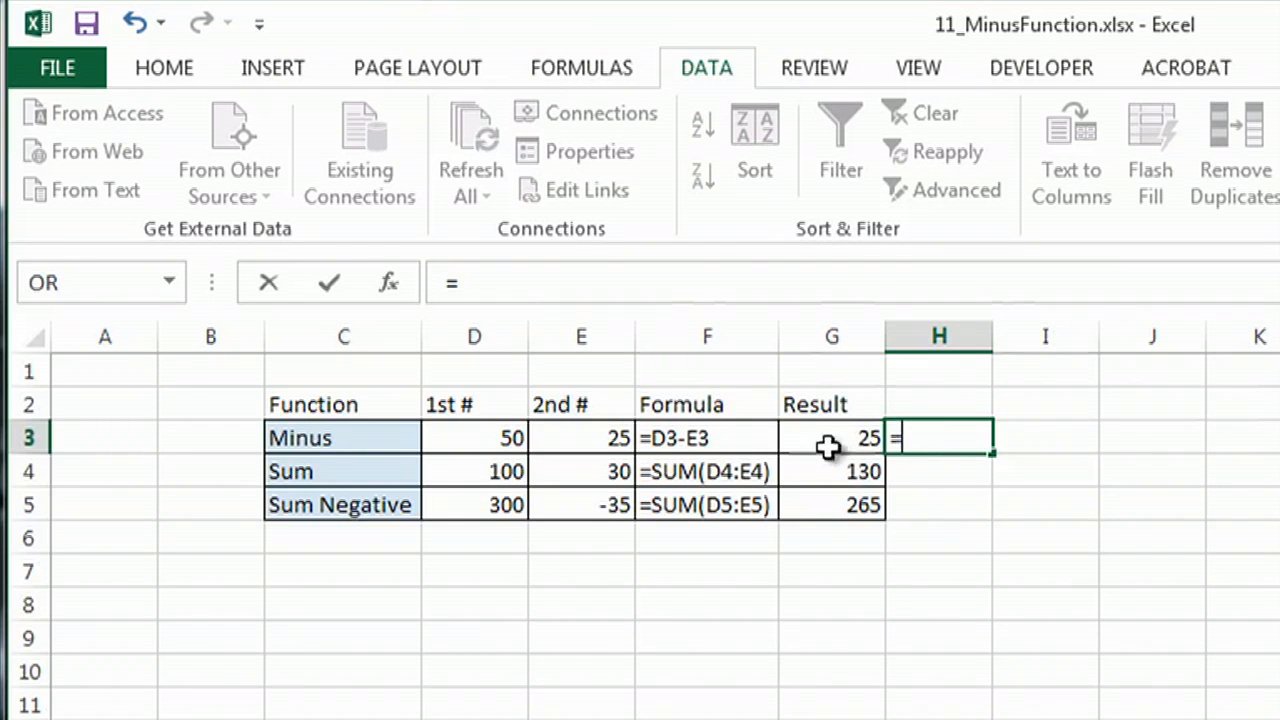
{"action": "mouse_move", "coordinate": [504, 436]}
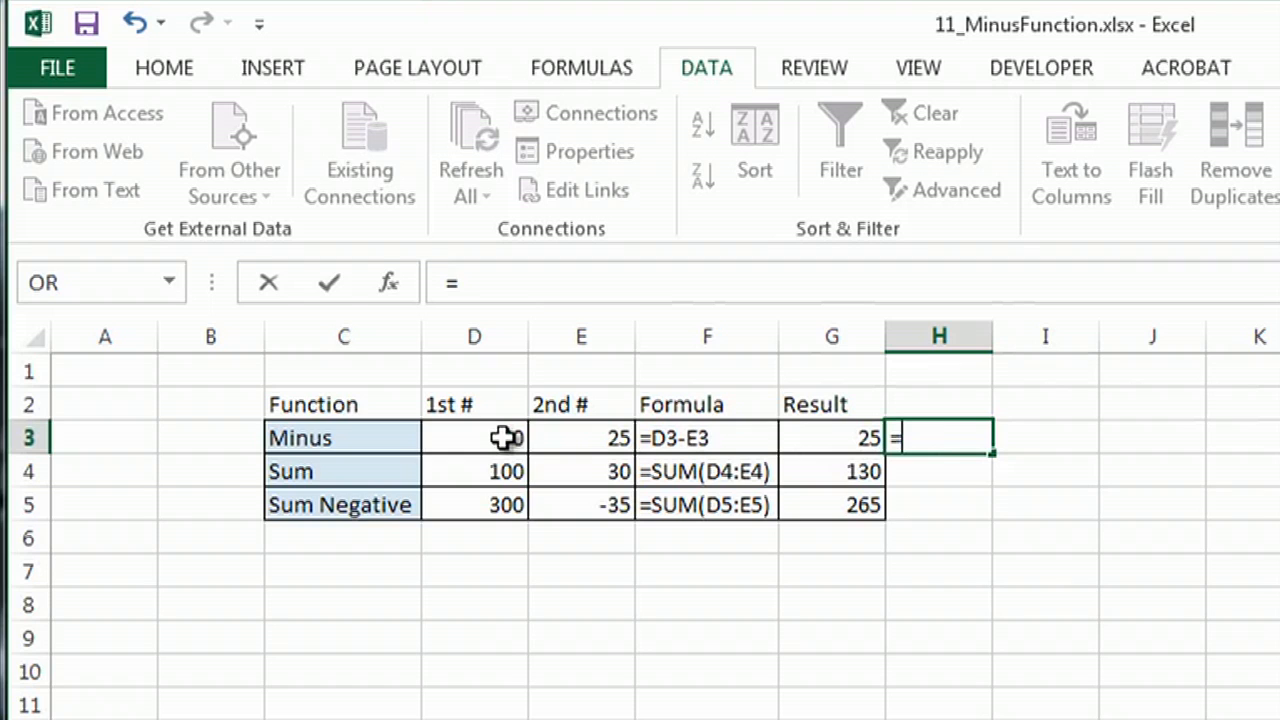
{"action": "left_click", "coordinate": [474, 436]}
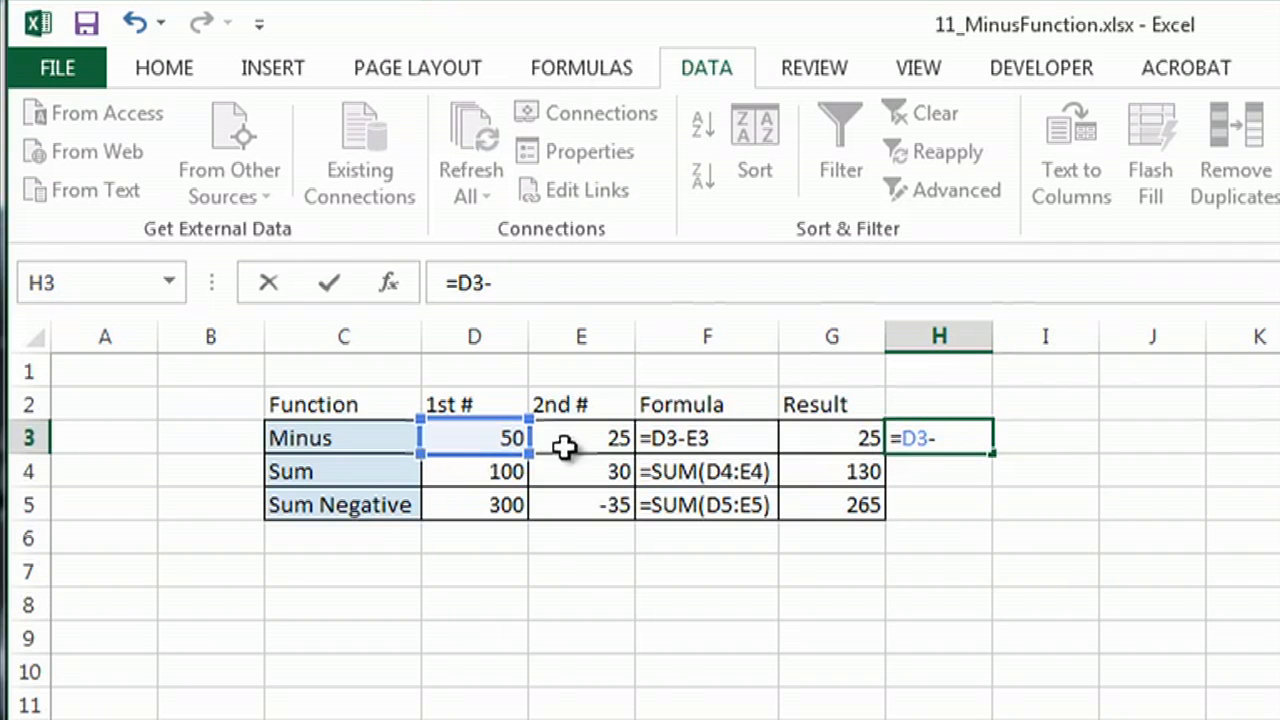
{"action": "left_click", "coordinate": [580, 438]}
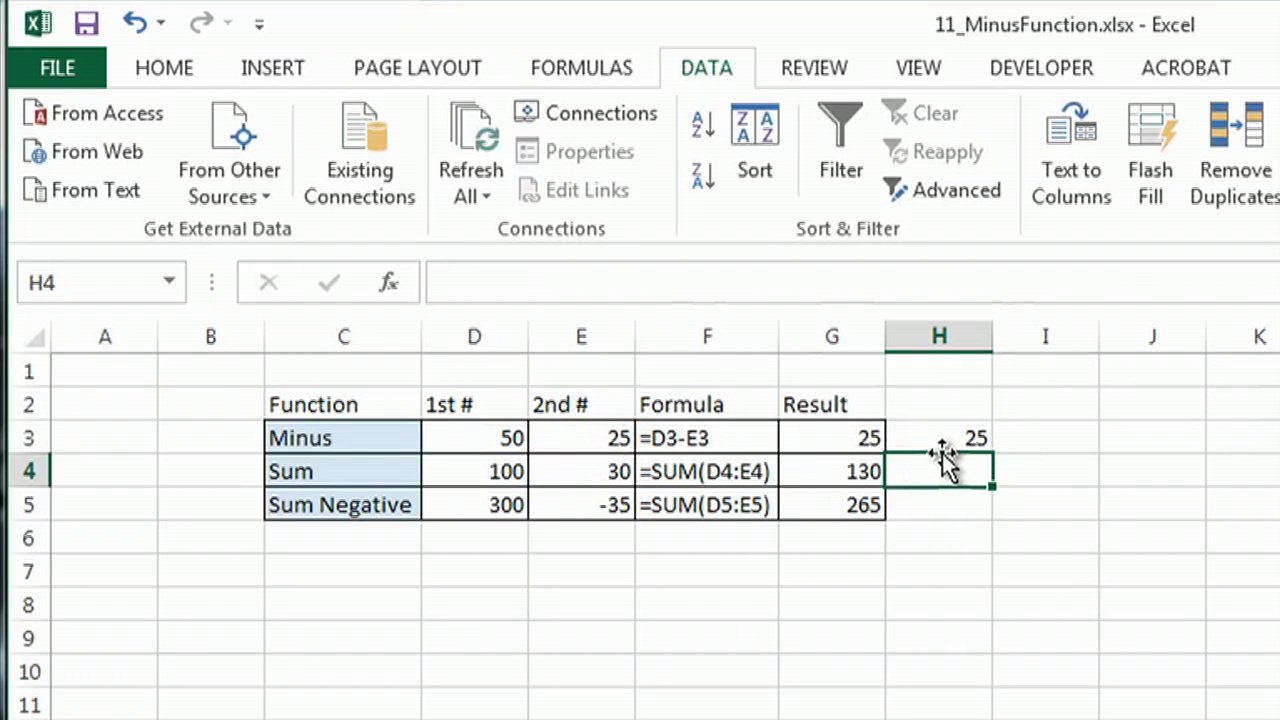
{"action": "left_click", "coordinate": [938, 438]}
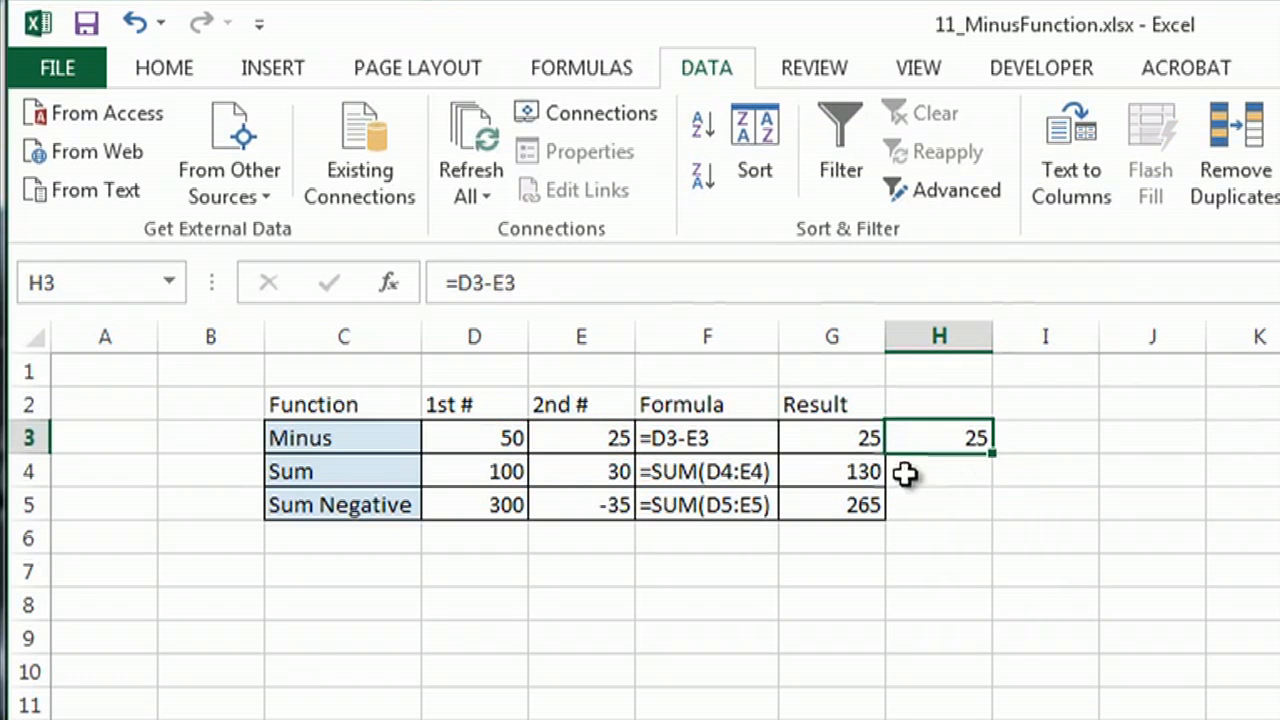